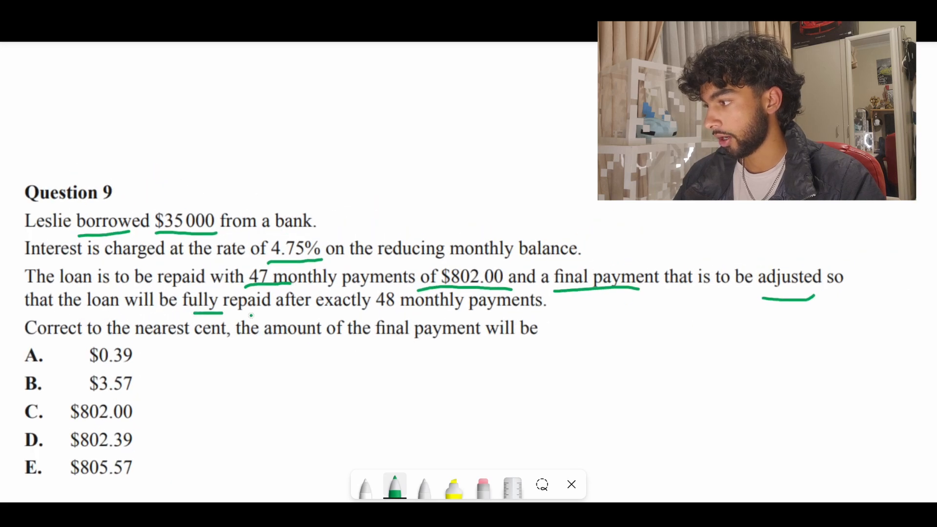
Step: Underline a key loan detail in Question 9 with the green pen
drag(352, 313, 454, 313)
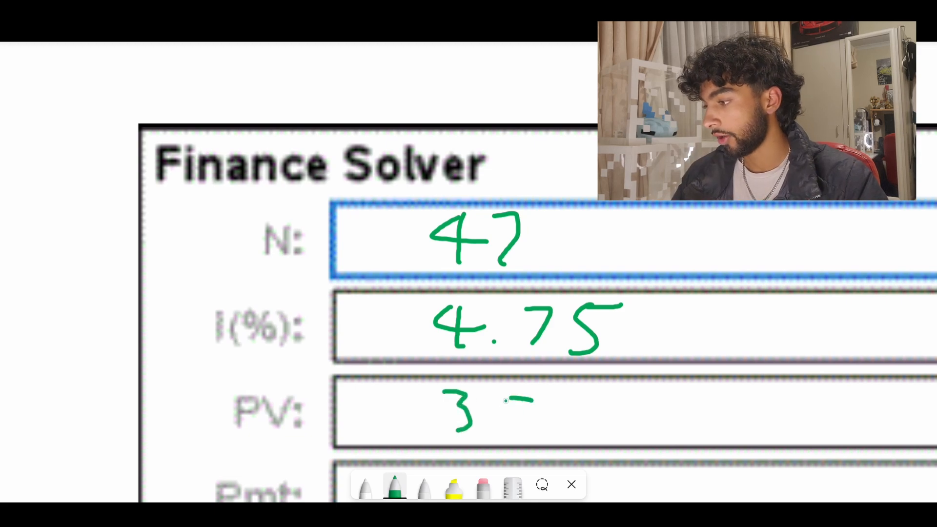
Step: Handwrite 35000 in the PV box and -802 in the Pmt box of the Finance Solver
drag(507, 412, 675, 412)
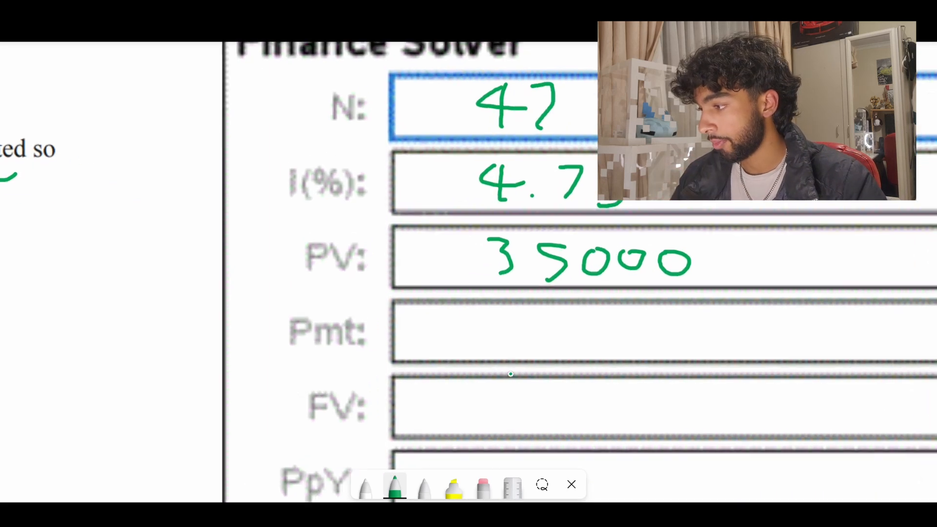
drag(472, 335, 603, 335)
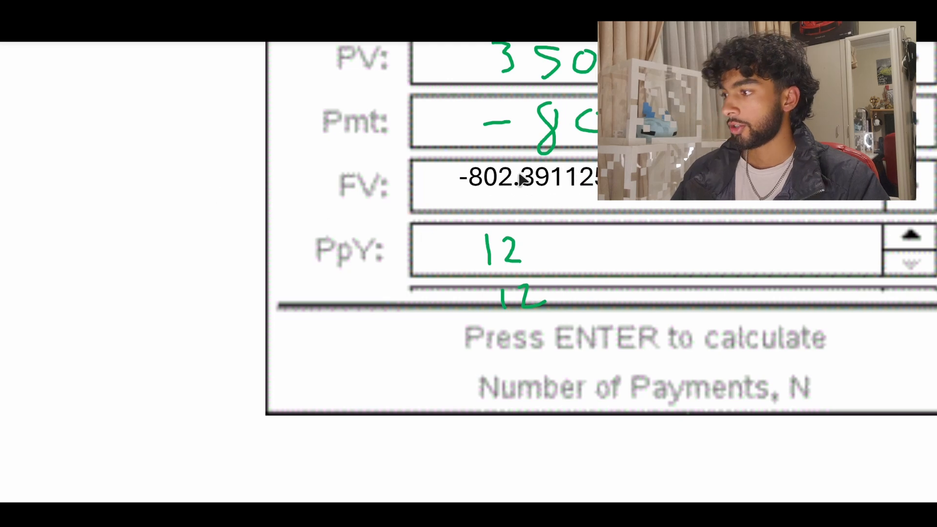
mouse_move(535, 375)
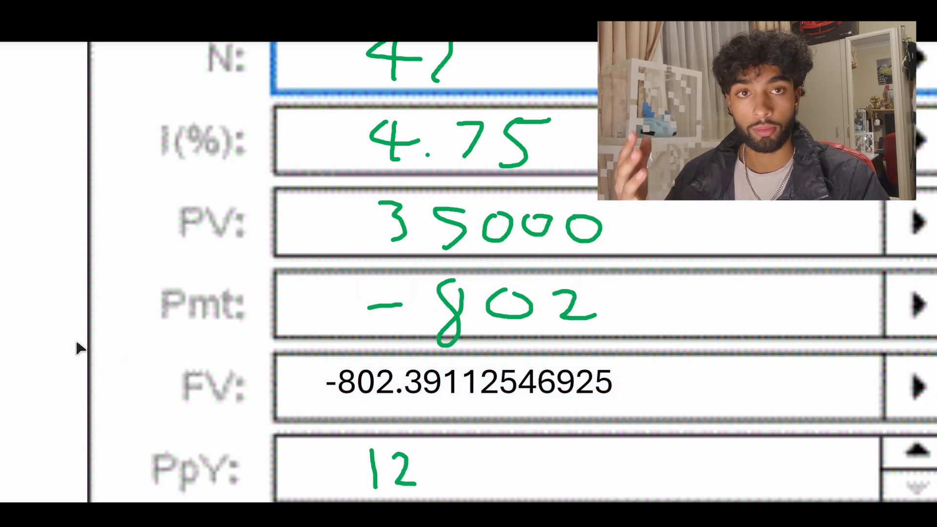
mouse_move(156, 382)
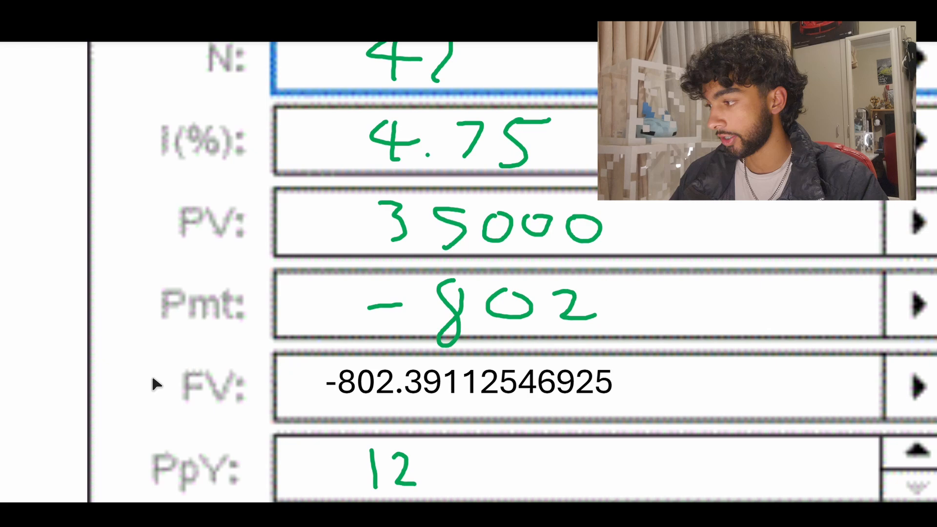
mouse_move(36, 350)
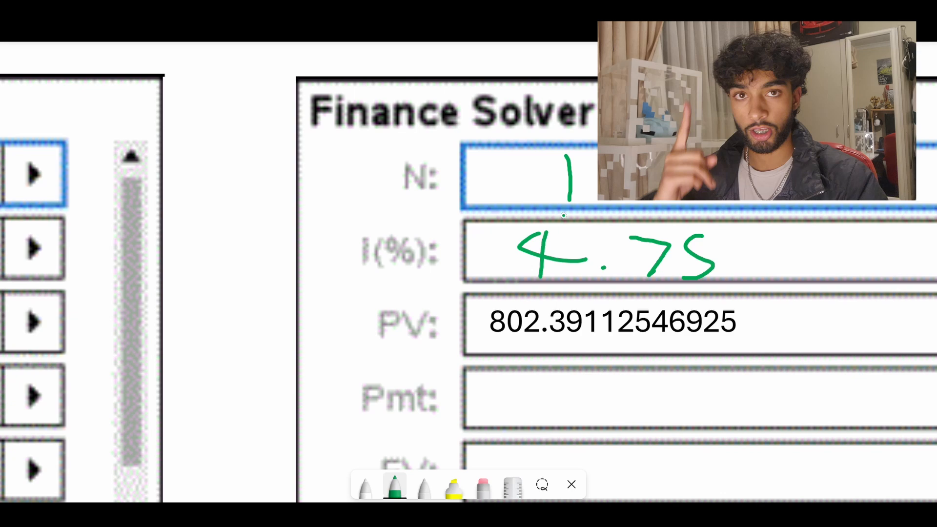
Step: Scroll down to the next Finance Solver template for N of 1 and 4.75
scroll(down, 3)
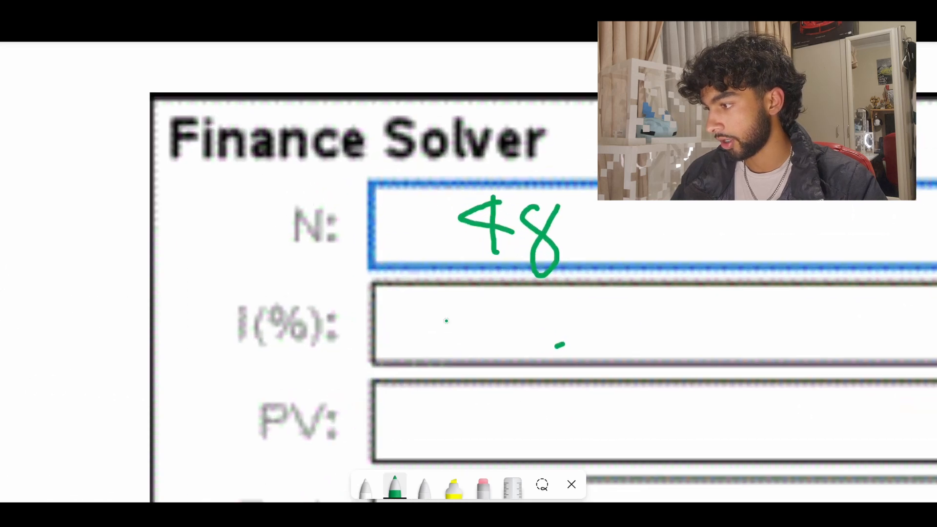
Step: Handwrite the 4.75 rate into the I(%) box of the 48-payment solver
drag(467, 298, 454, 344)
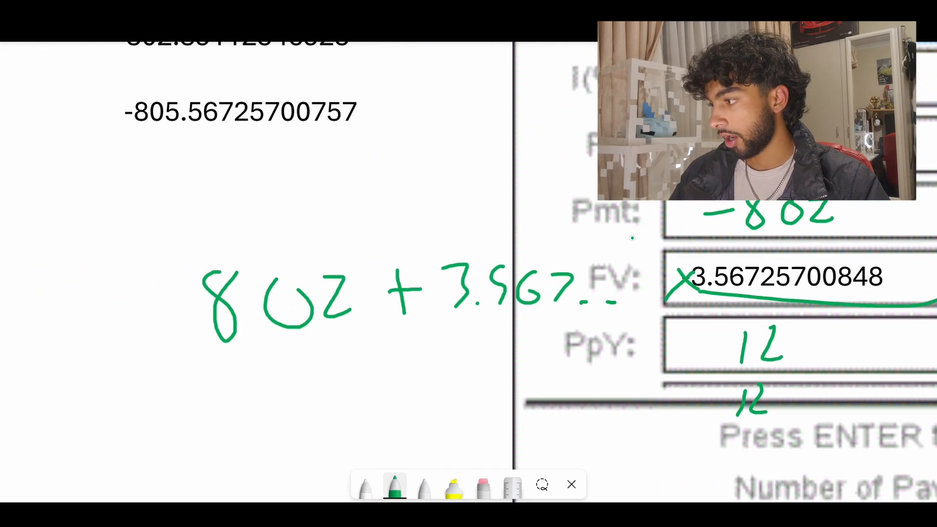
Step: Handwrite the working 802 + 3.567.. in the blank space left of the solver
scroll(down, 3)
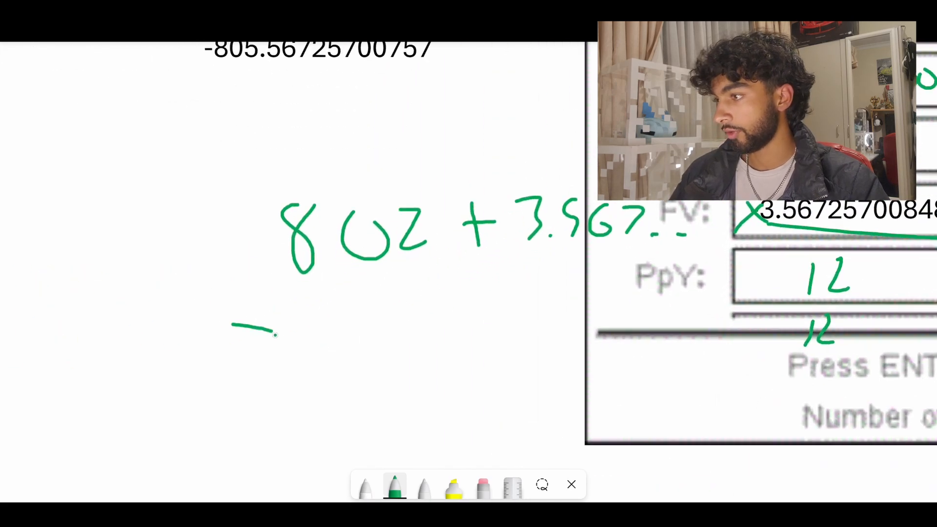
drag(323, 316, 419, 358)
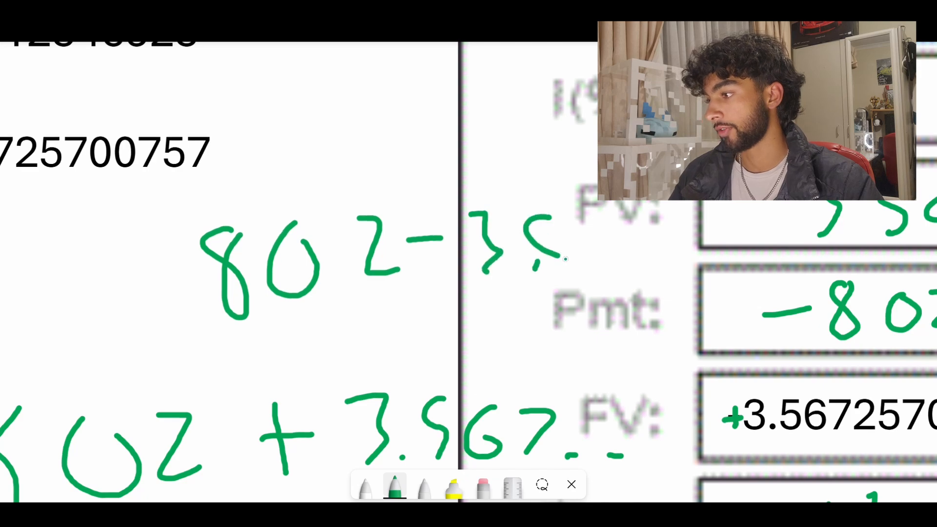
Step: Finish writing 3.567 so the line above reads 802 − 3.567
drag(538, 256, 676, 251)
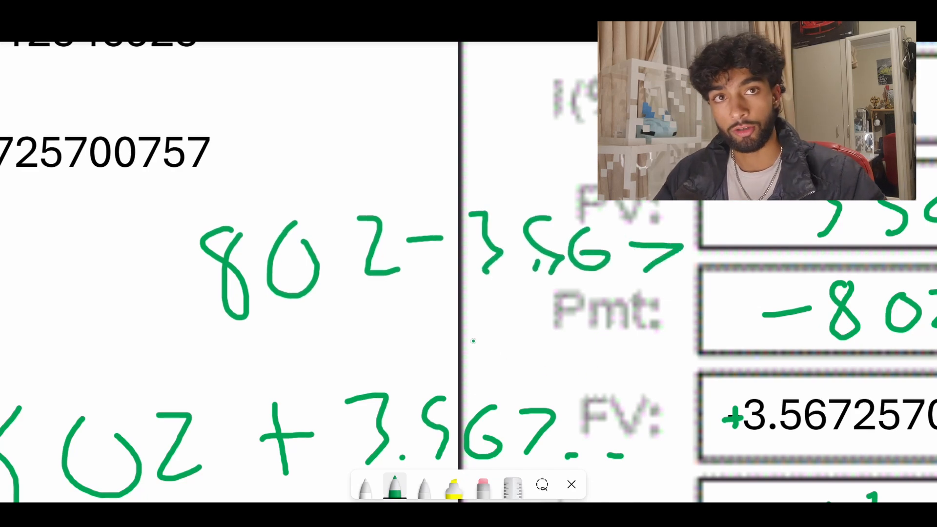